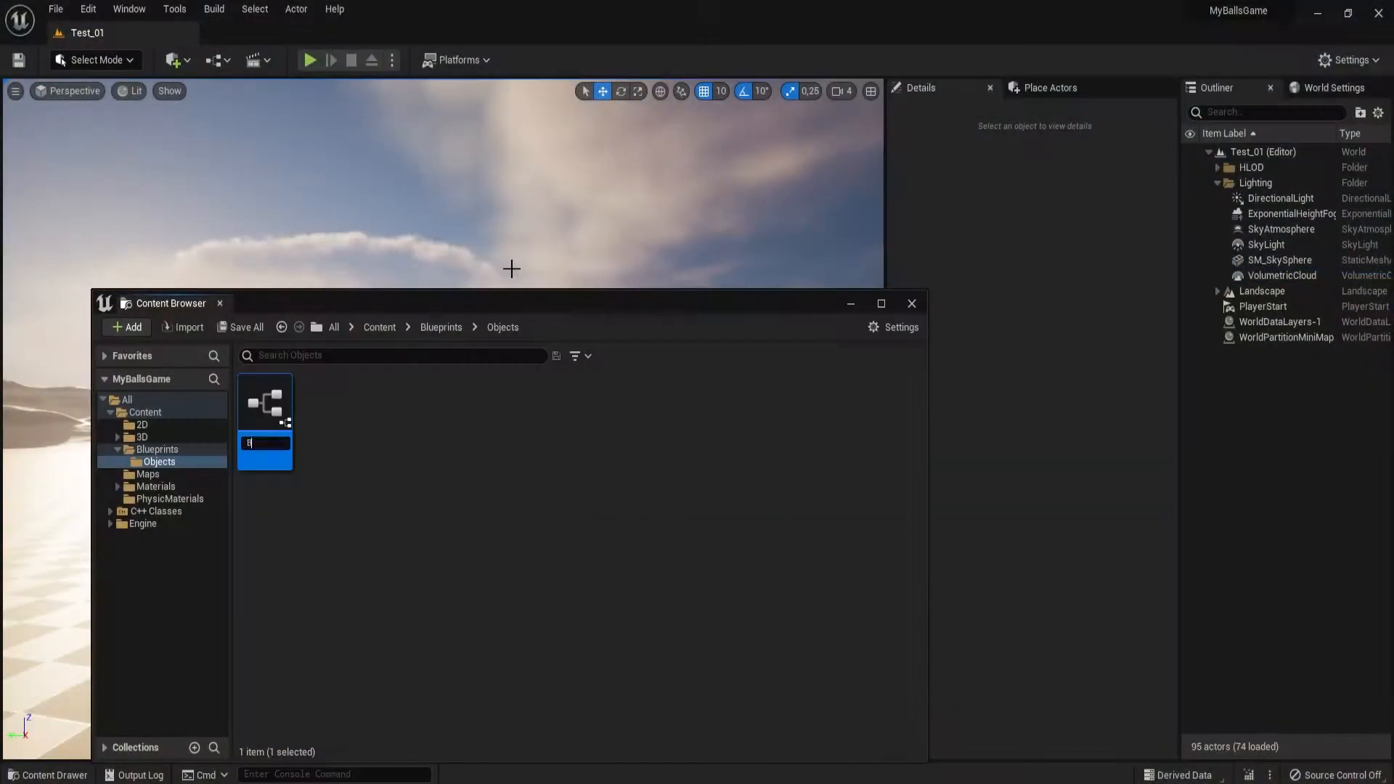
Open BP_Goal and add the hexagon GoalMesh with a GoalTrigger sphere at Z 30.
double_click(264, 443)
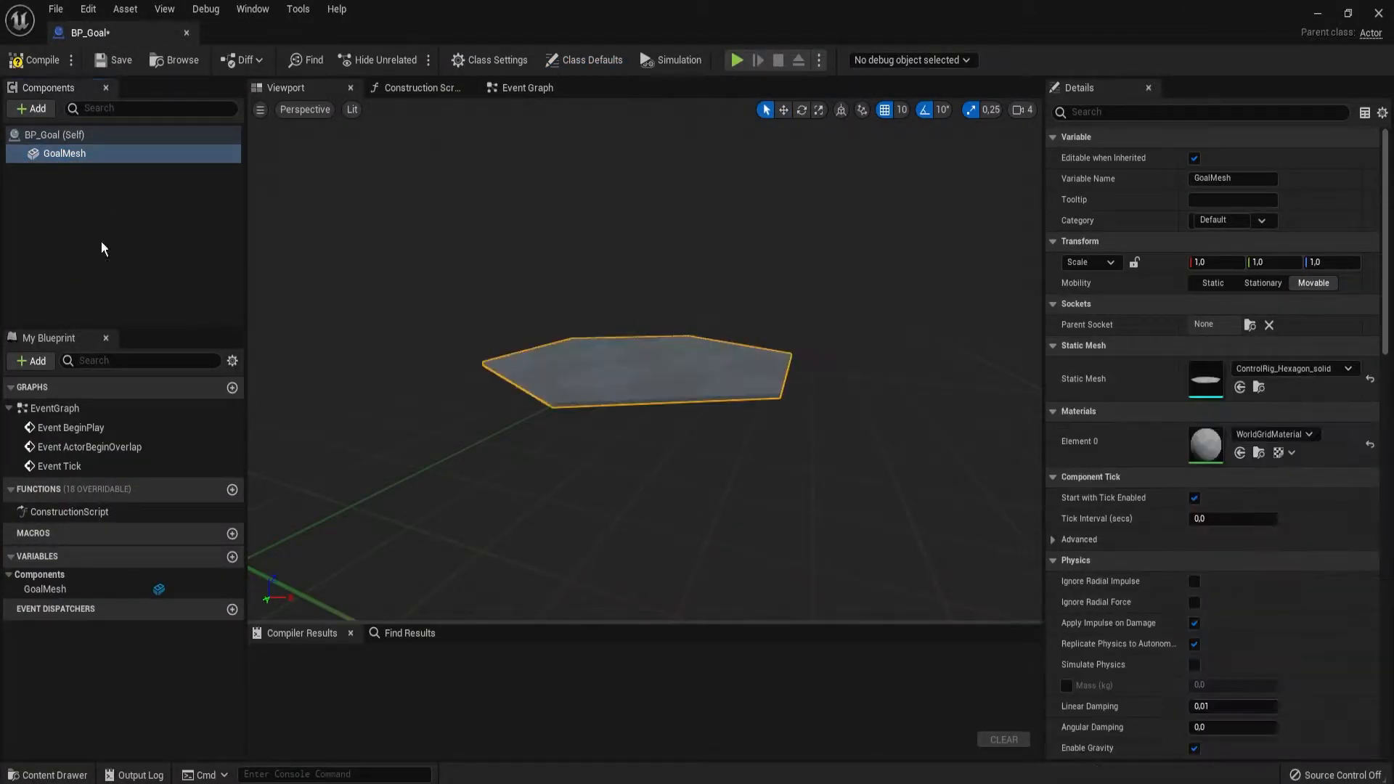
click(31, 107)
text(GoalTrigger)
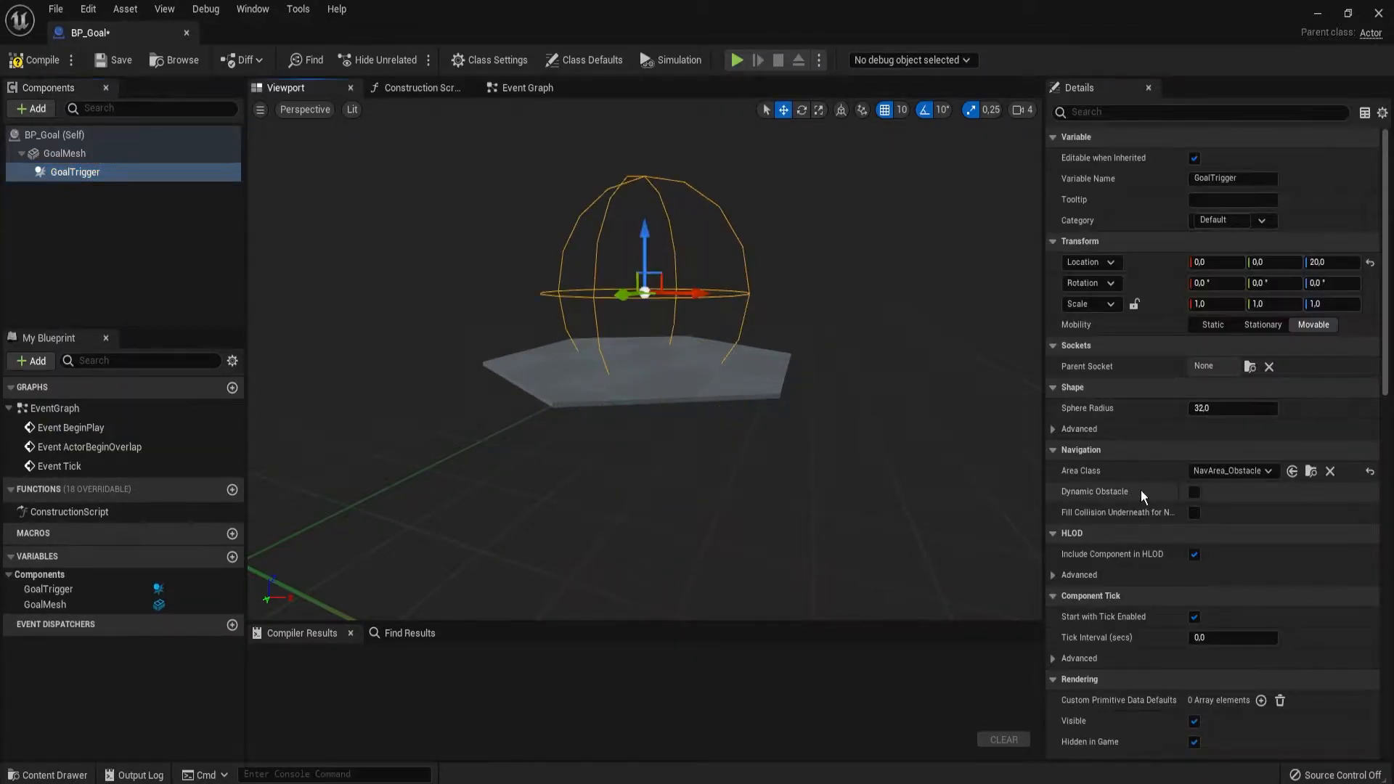
scroll(down, 3)
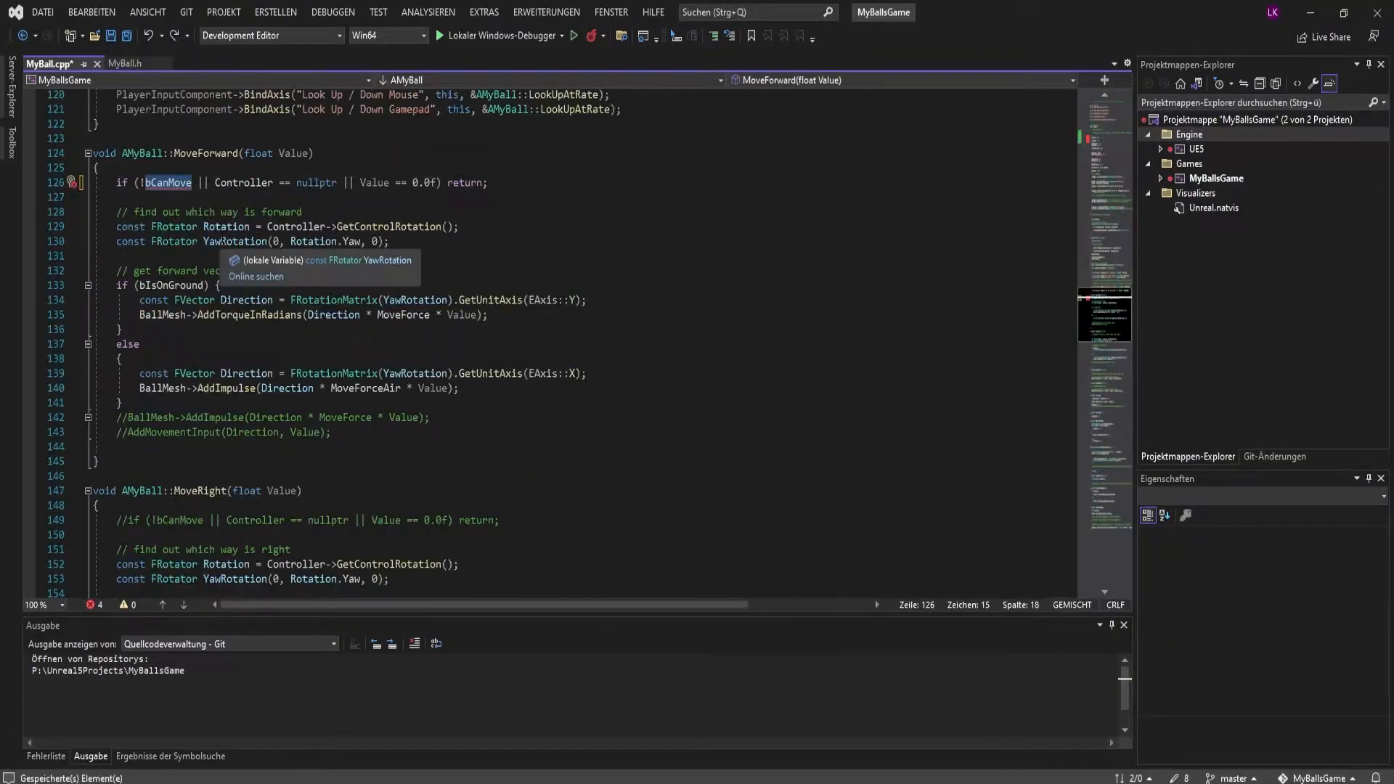
Scroll MyBall.cpp to the MoveForward early-return with the !bCanMove check.
scroll(down, 3)
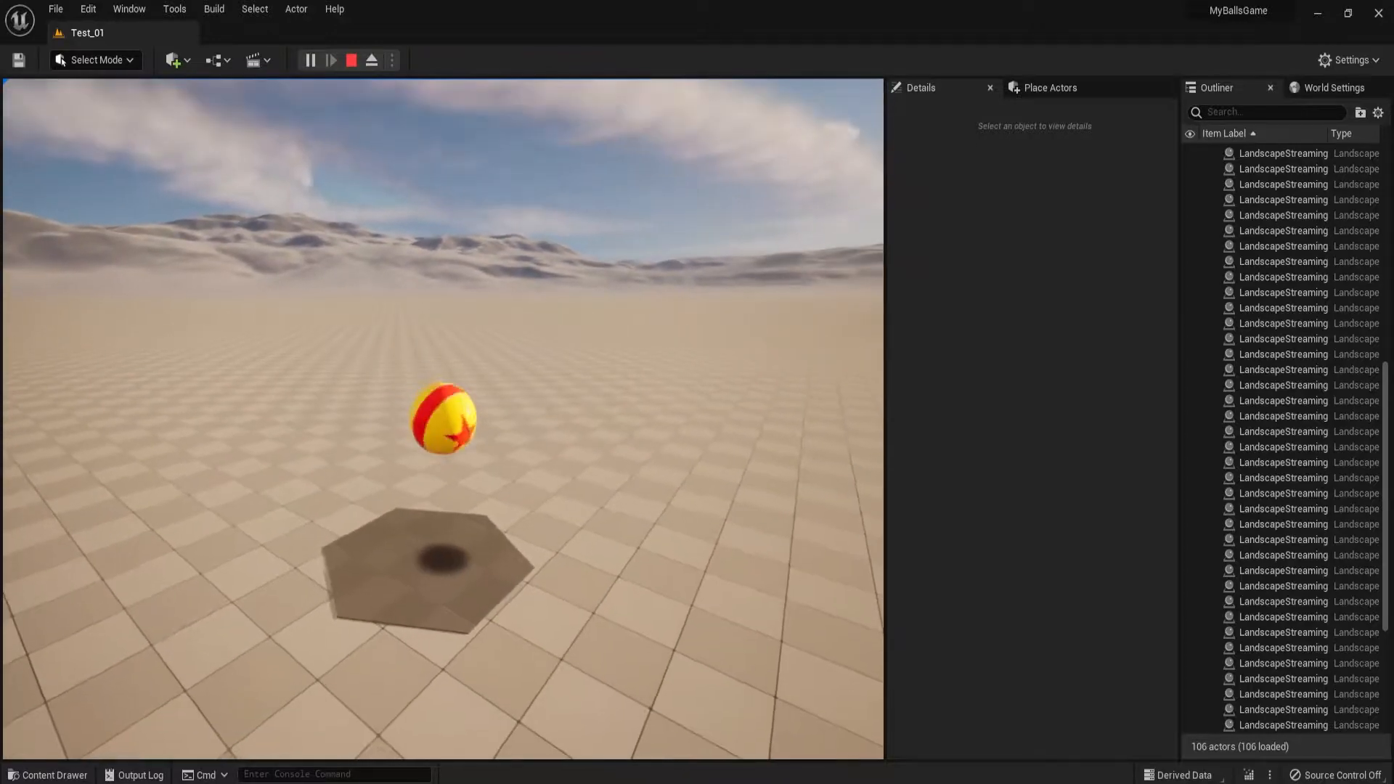
Build the Next Level goal screen, then add an eight-sided cylinder goal base in Blender.
click(425, 33)
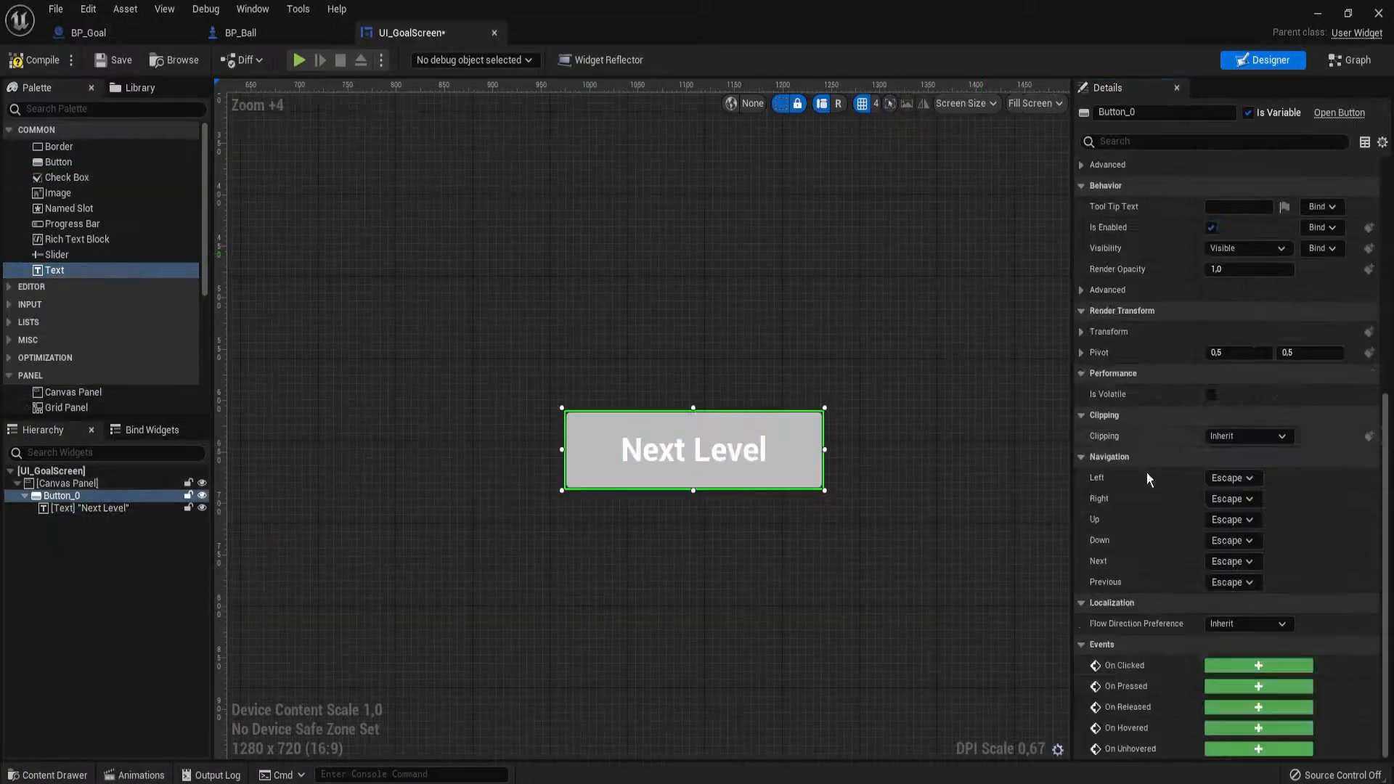
click(87, 33)
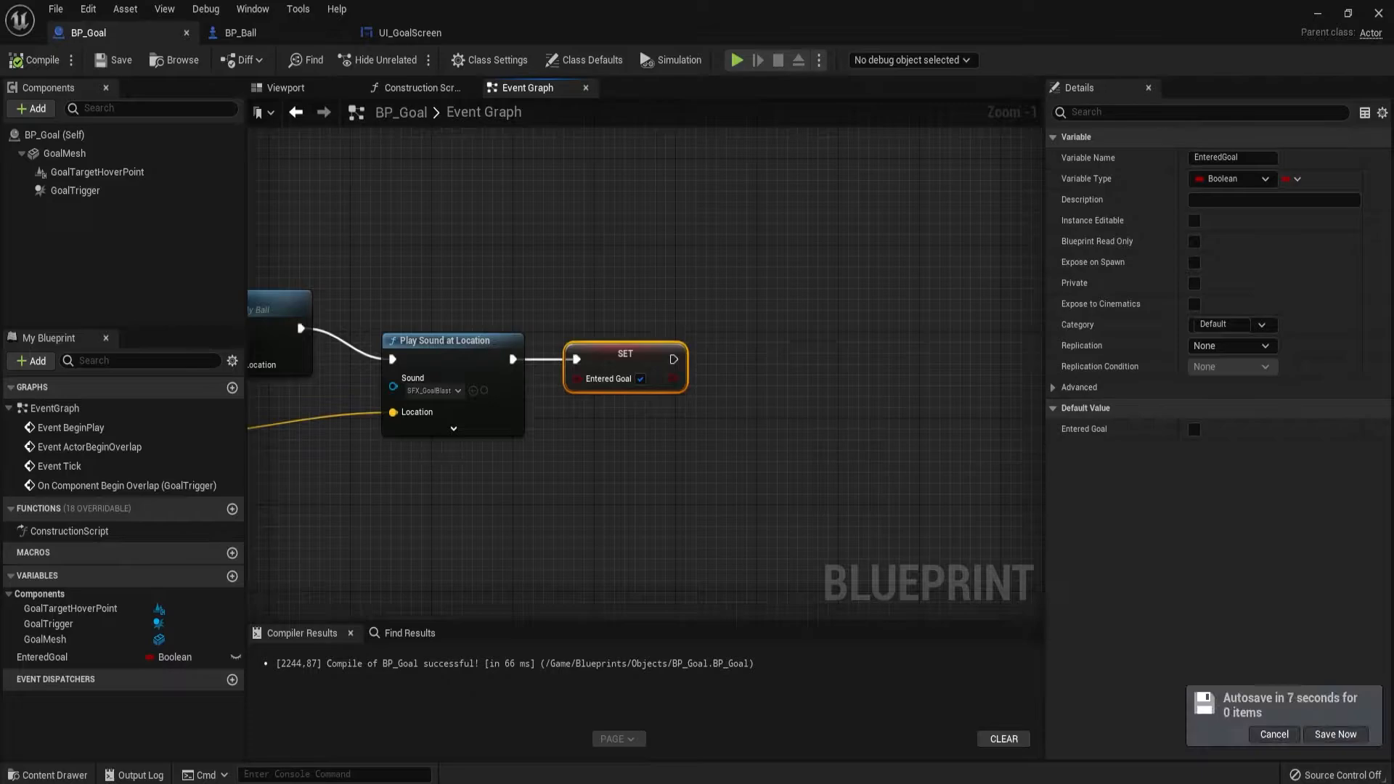
click(407, 32)
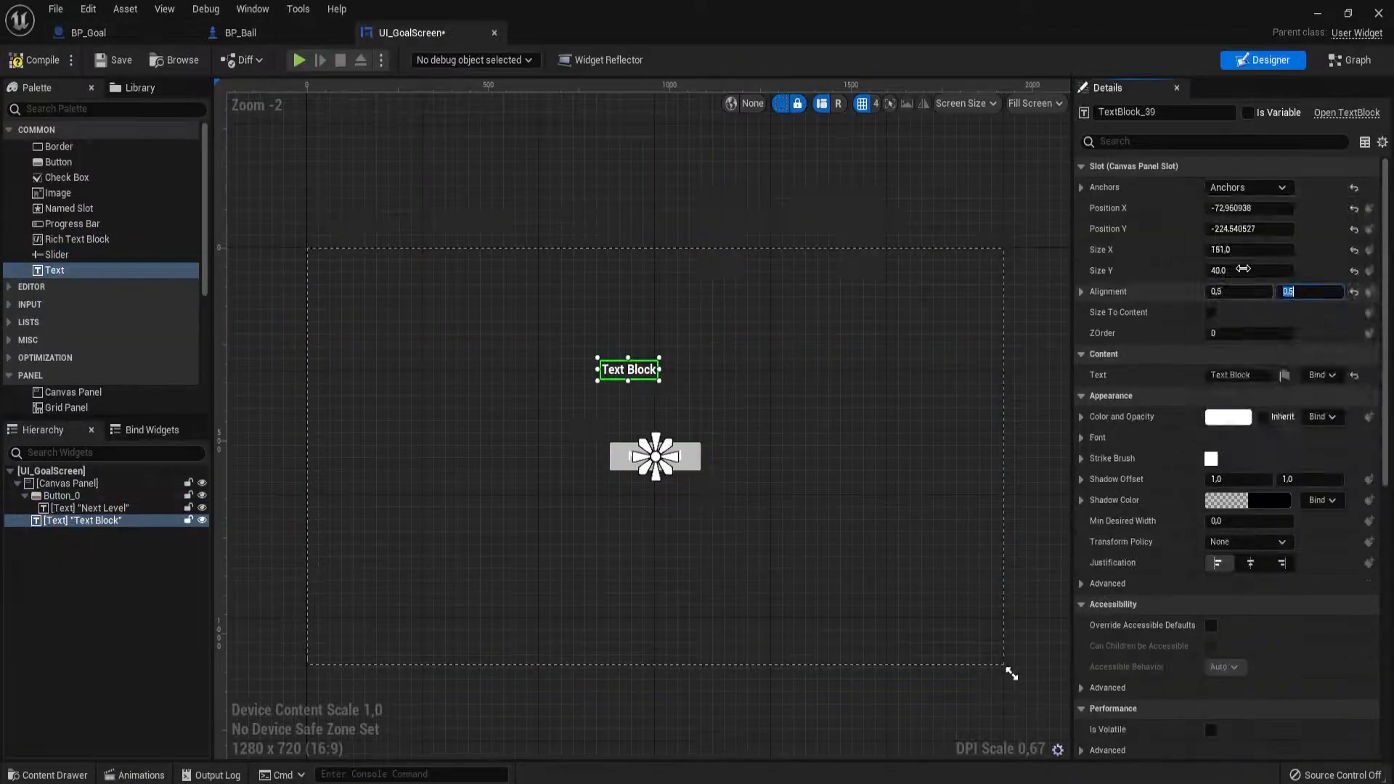
click(299, 60)
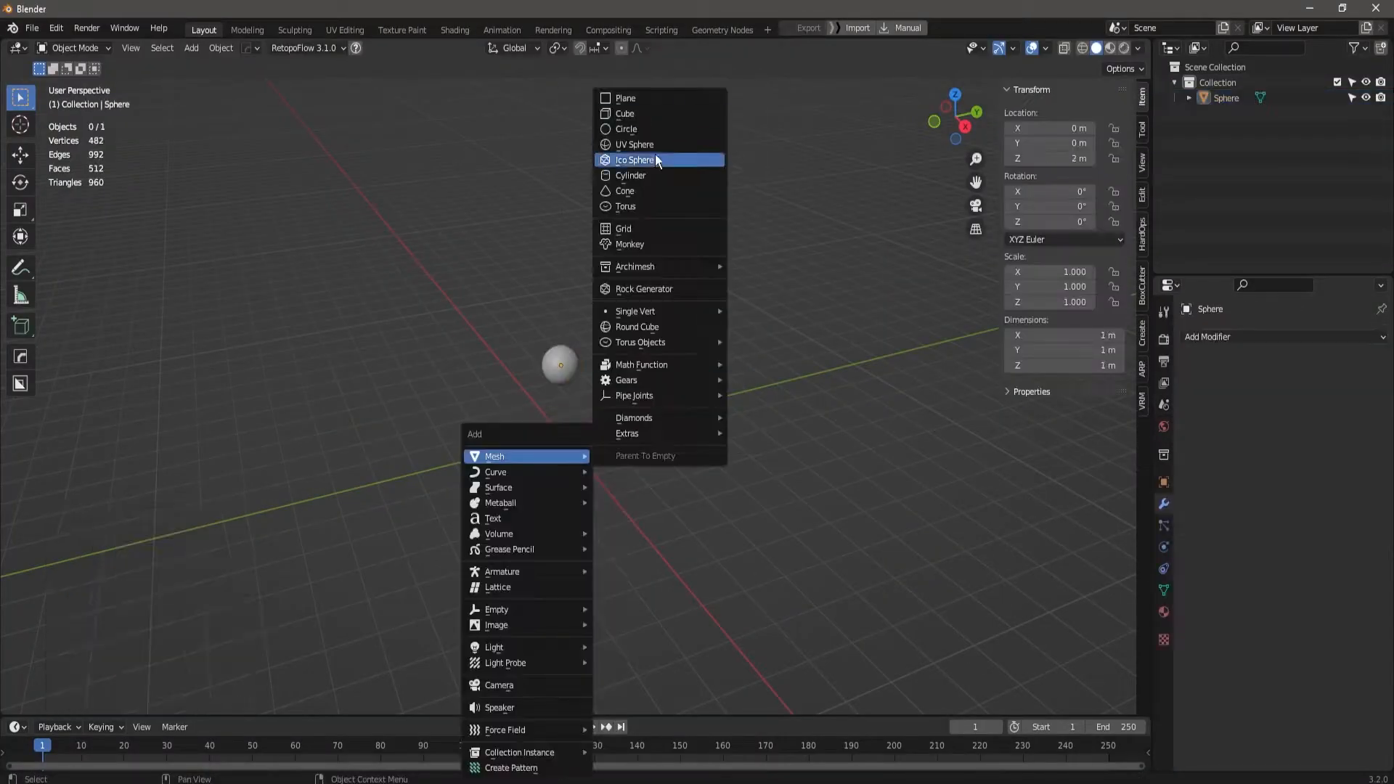
click(630, 175)
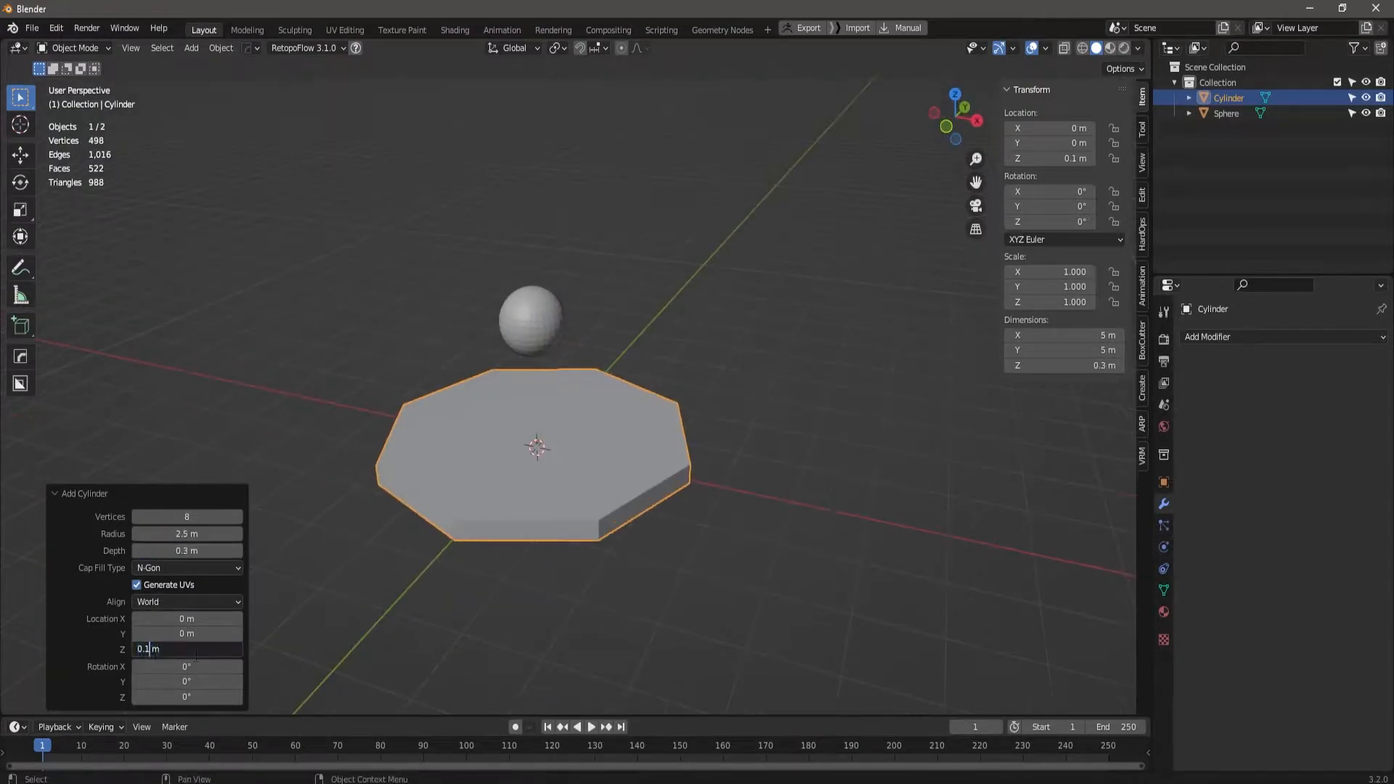